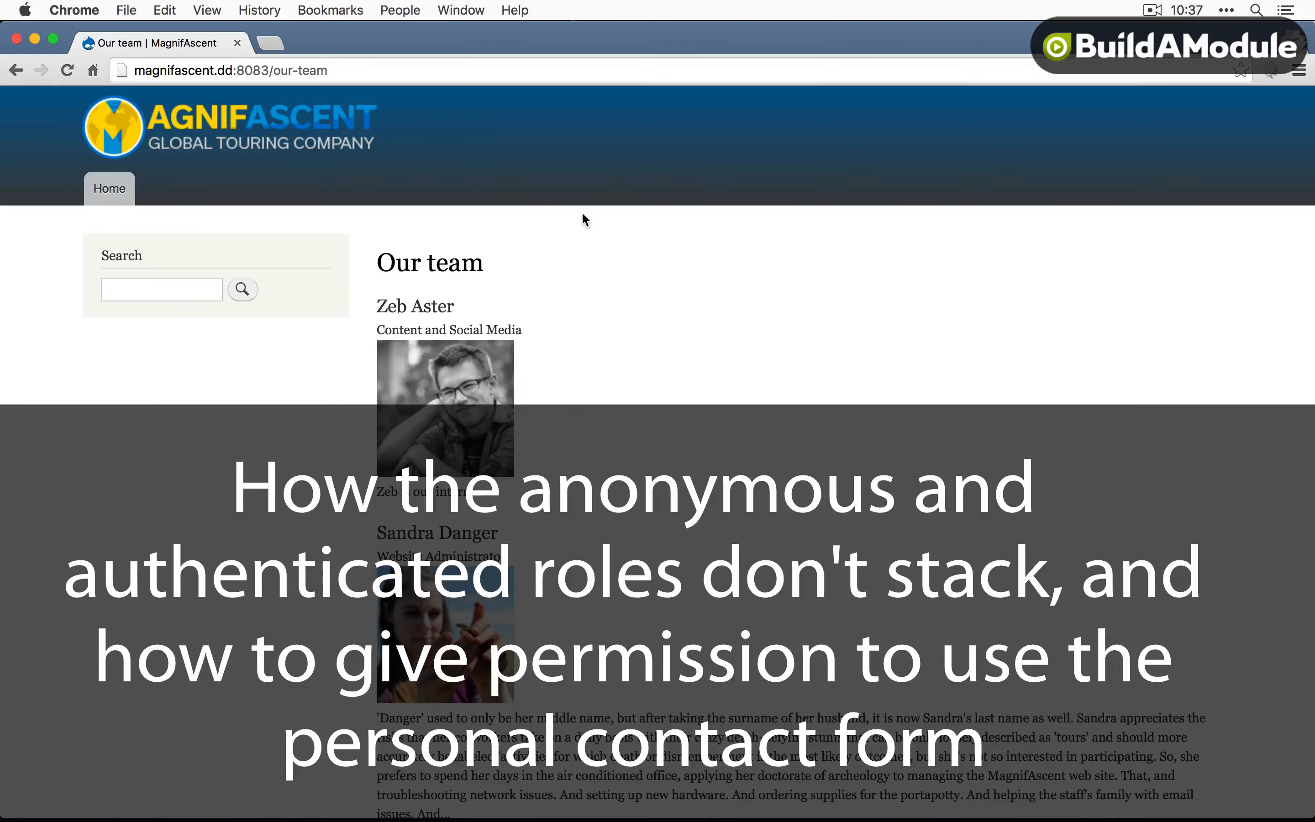
Follow the Contact Sandra link from the Our team page, reaching an Access denied page
scroll("down", 3)
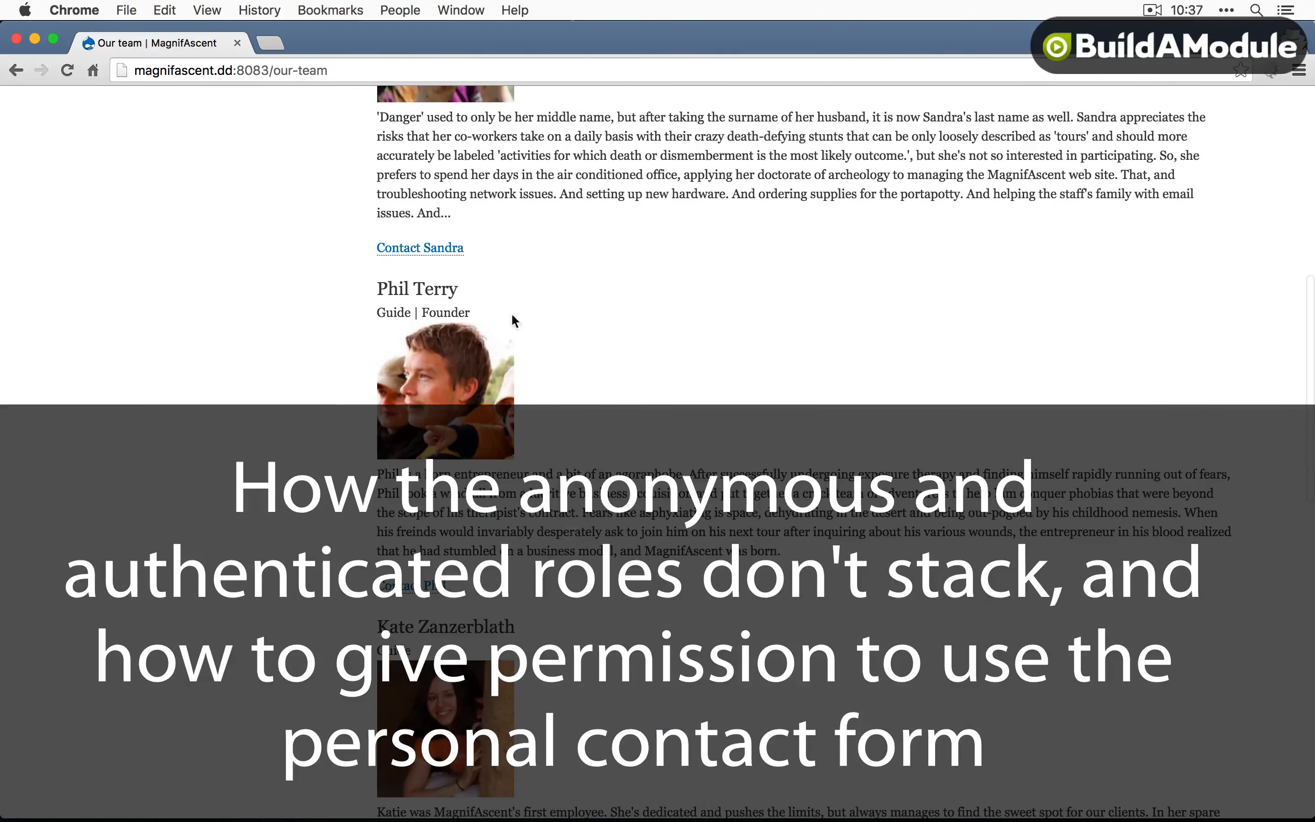
left_click(419, 248)
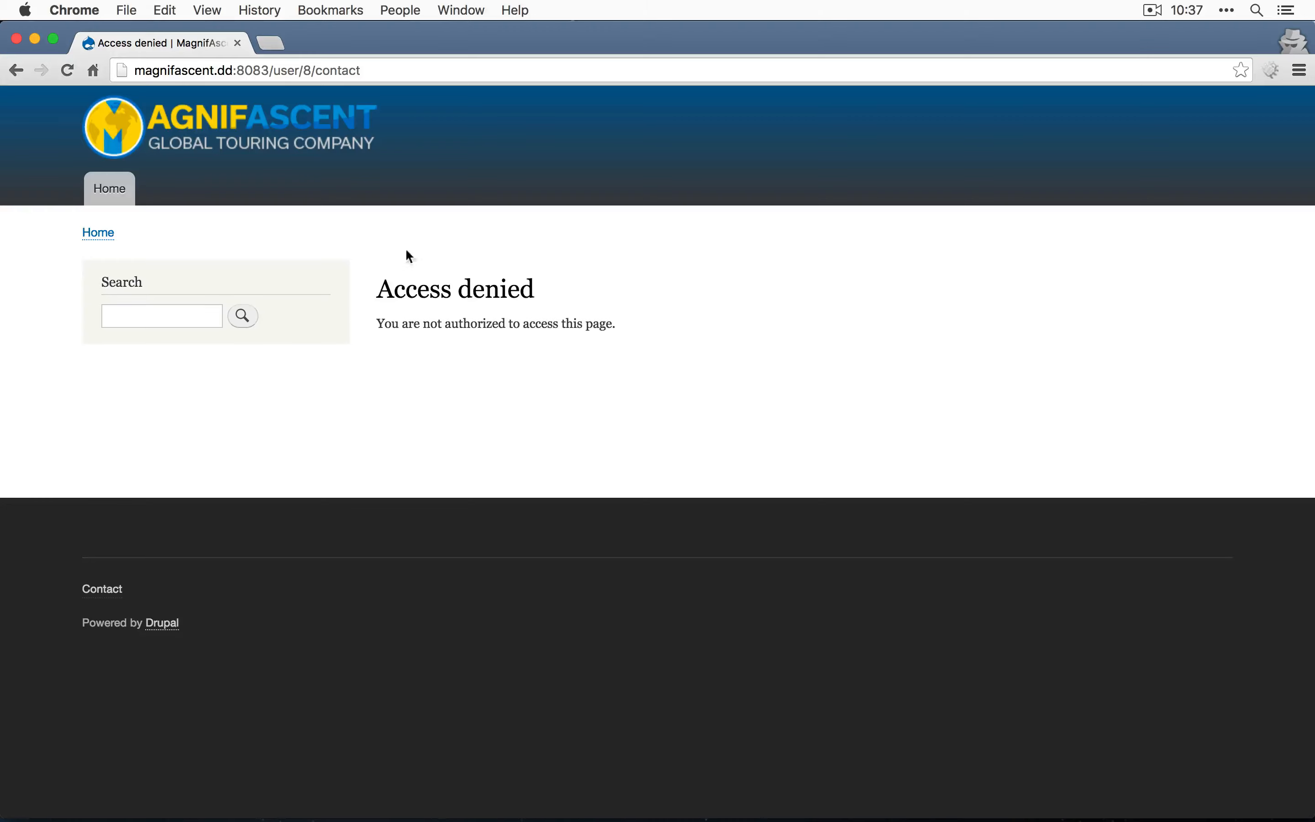
mouse_move(439, 276)
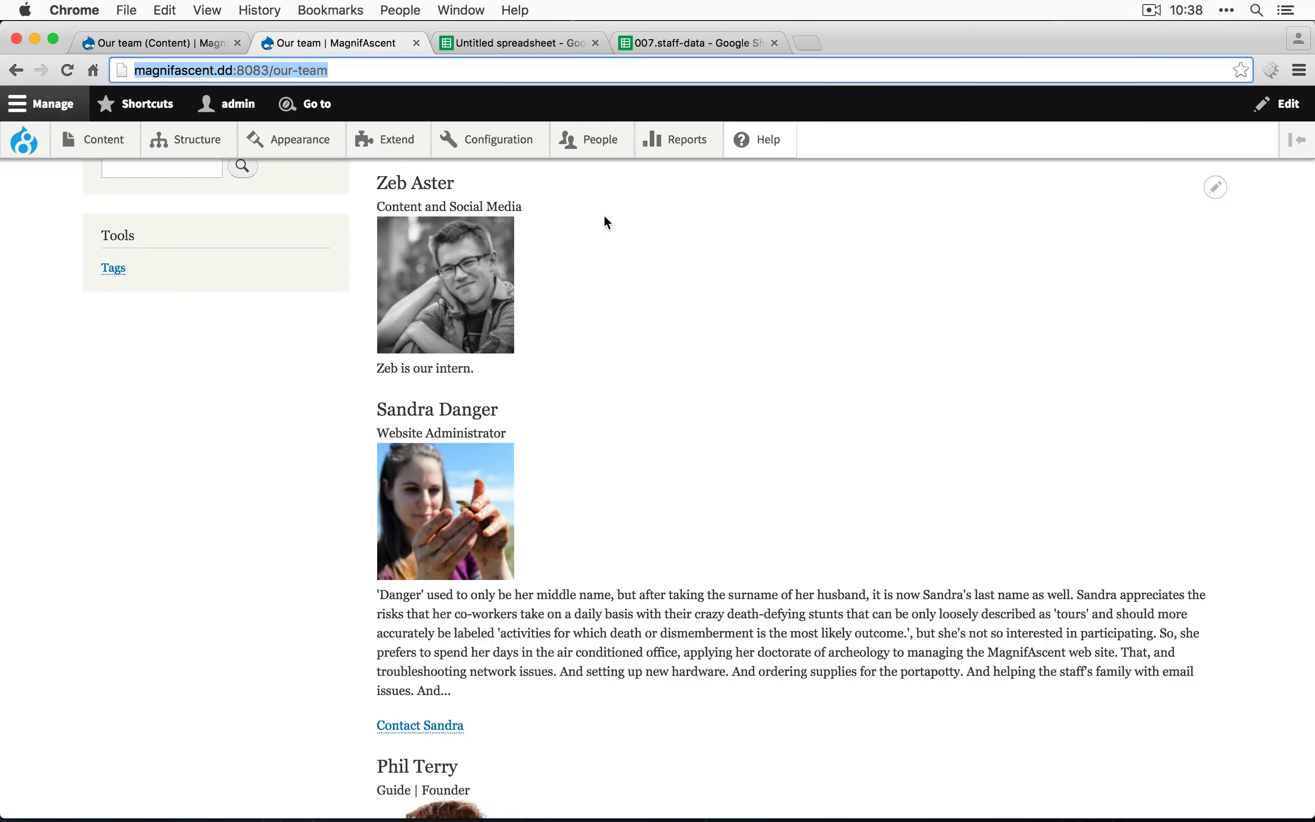
Go to the site's role Permissions page under People administration
left_click(596, 212)
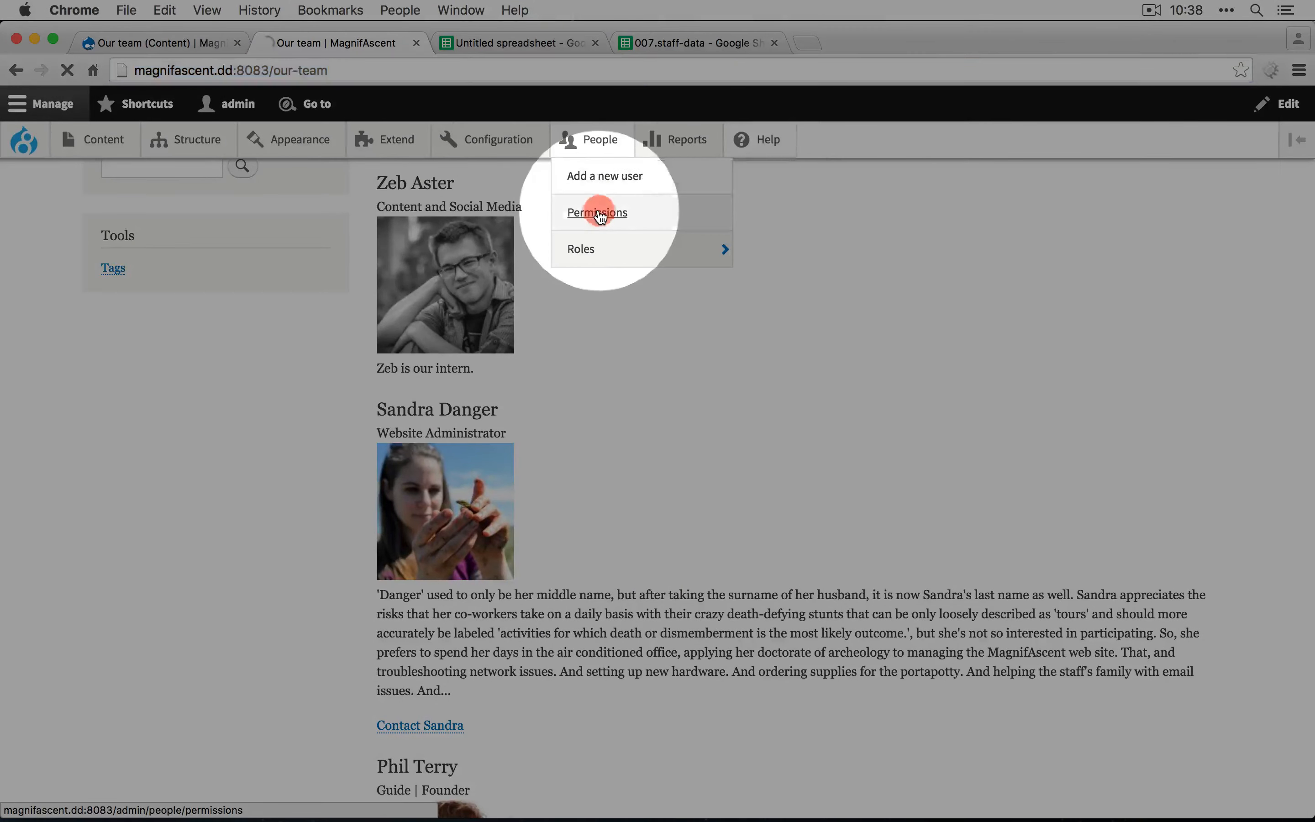
left_click(596, 212)
type("contact")
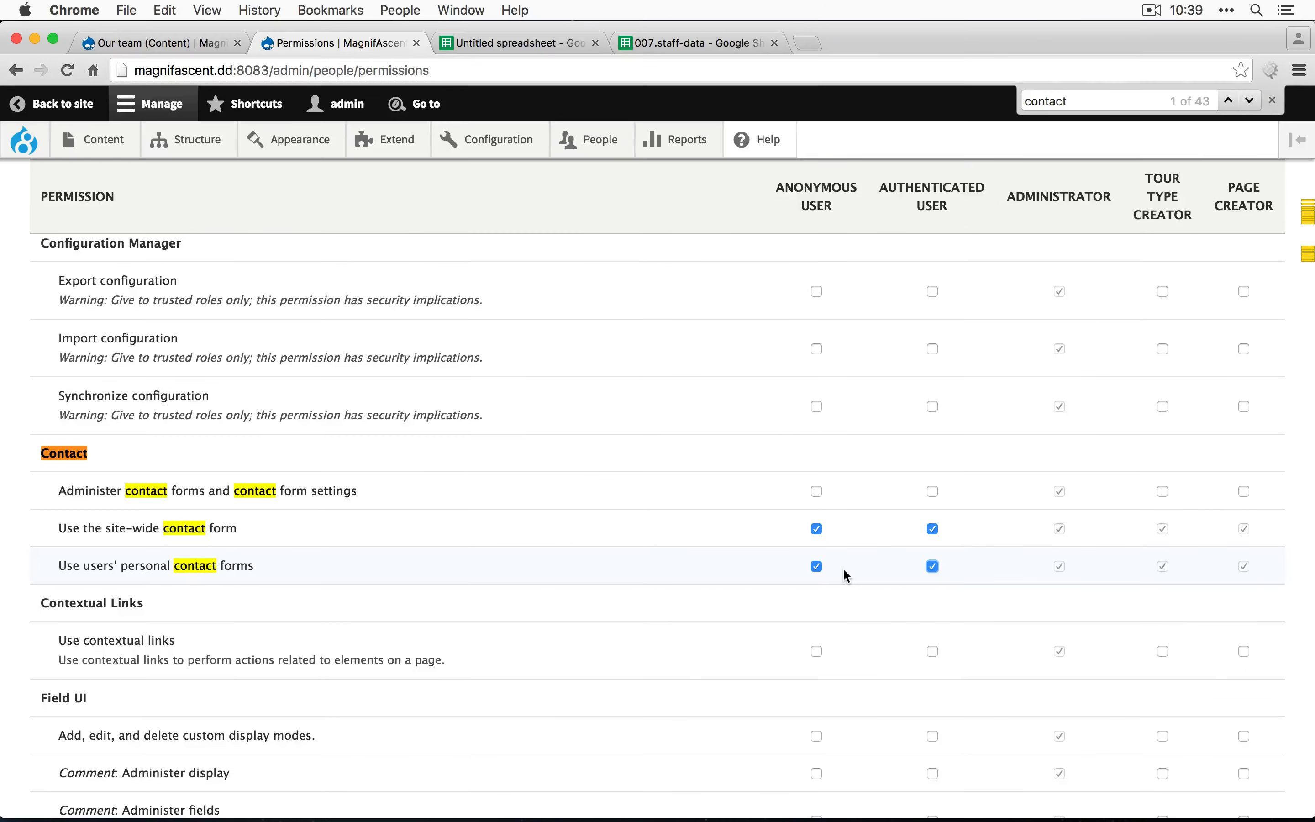
Grant Anonymous and Authenticated the 'Use users' personal contact forms' permission and save
left_click(105, 721)
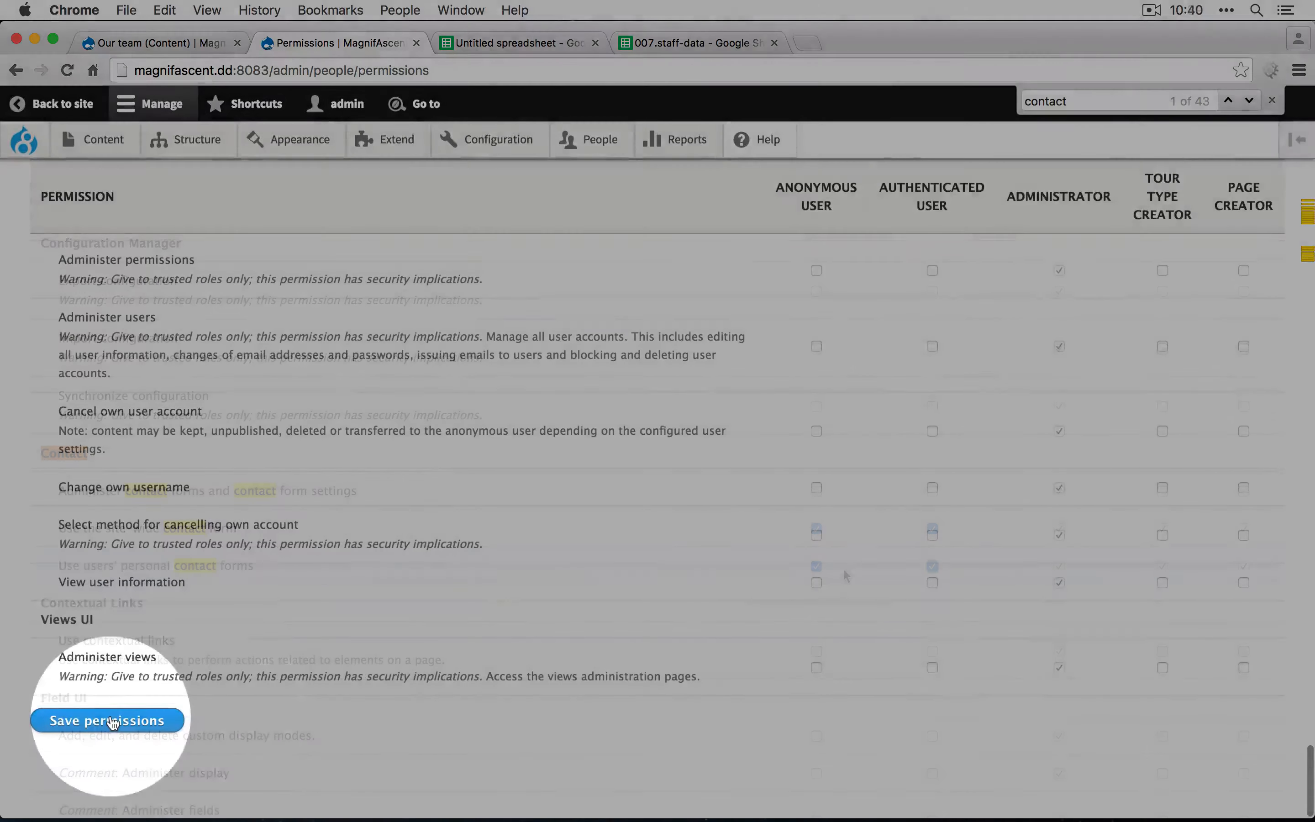
left_click(106, 720)
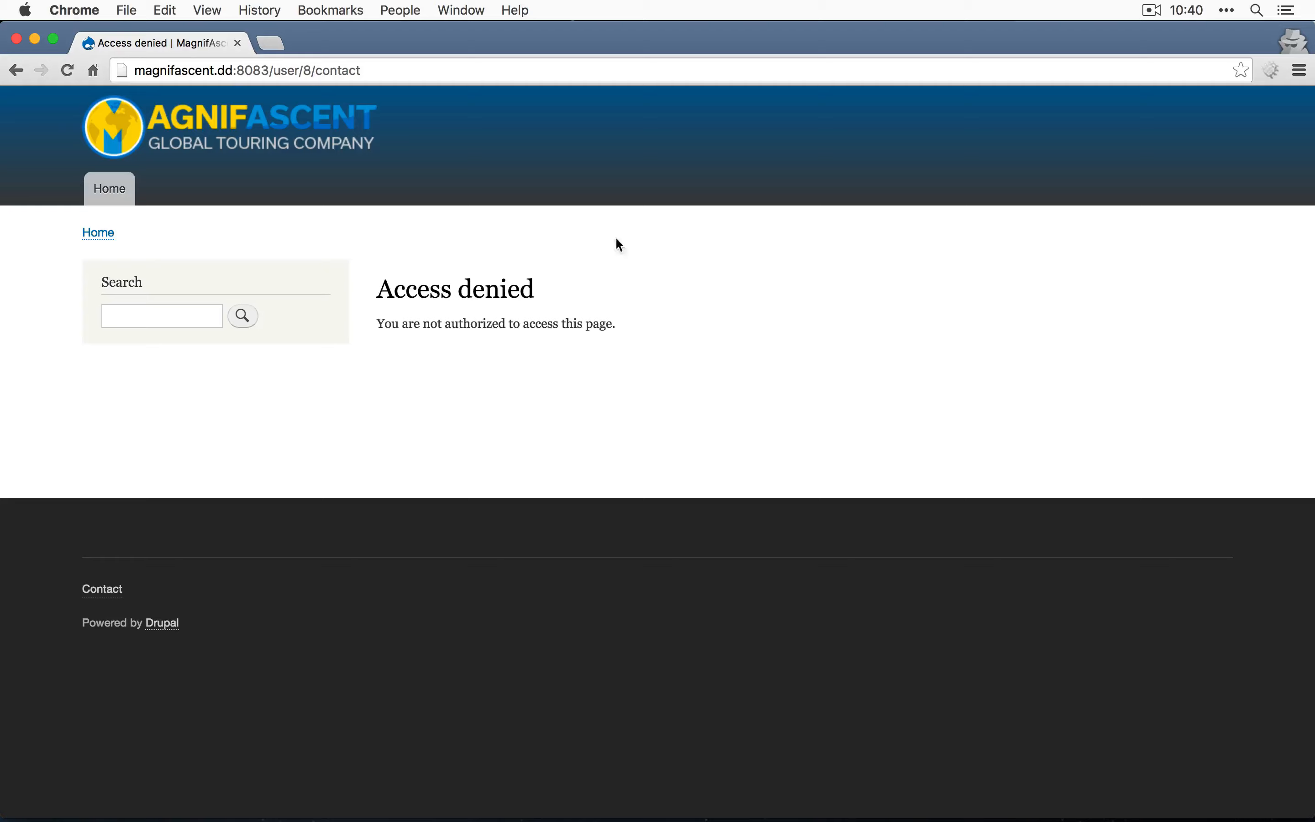